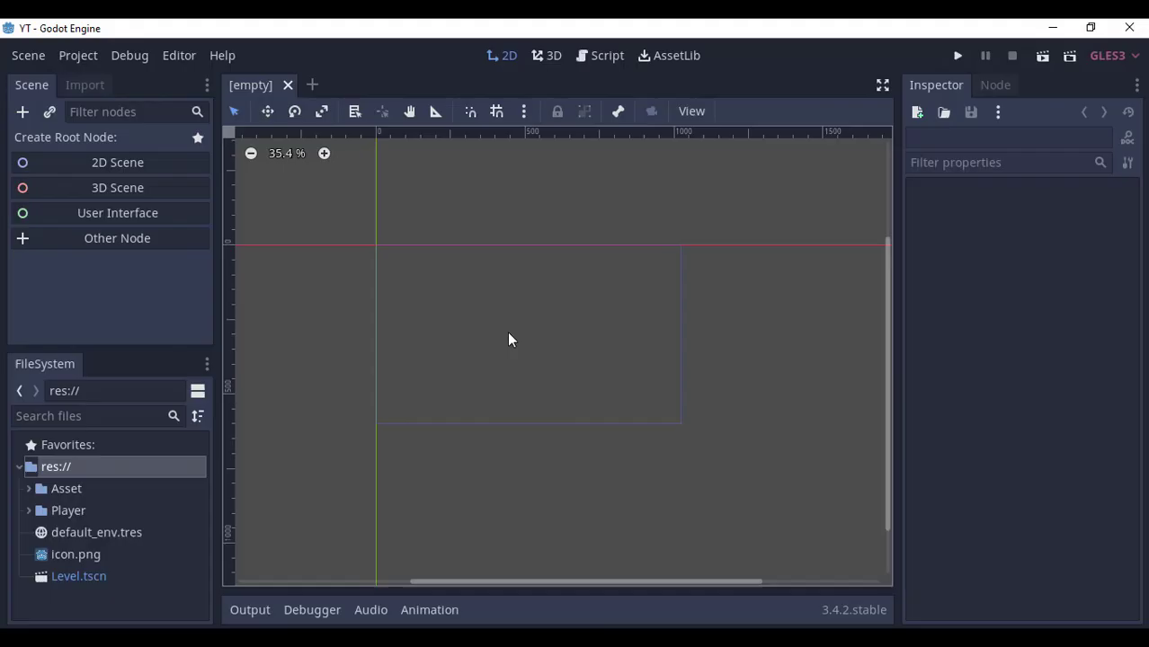
- Create the Joystick root with a circle.png sprite, rename it, and nest a second Sprite inside
{"action": "left_click", "coordinate": [77, 54]}
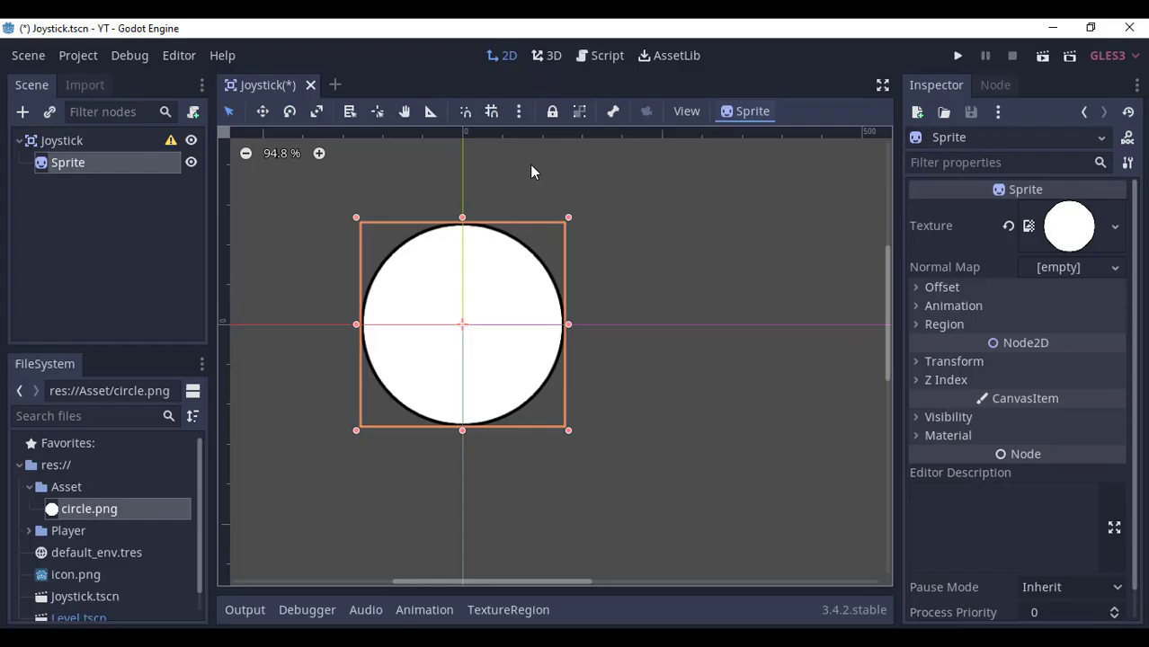
{"action": "double_click", "coordinate": [69, 163]}
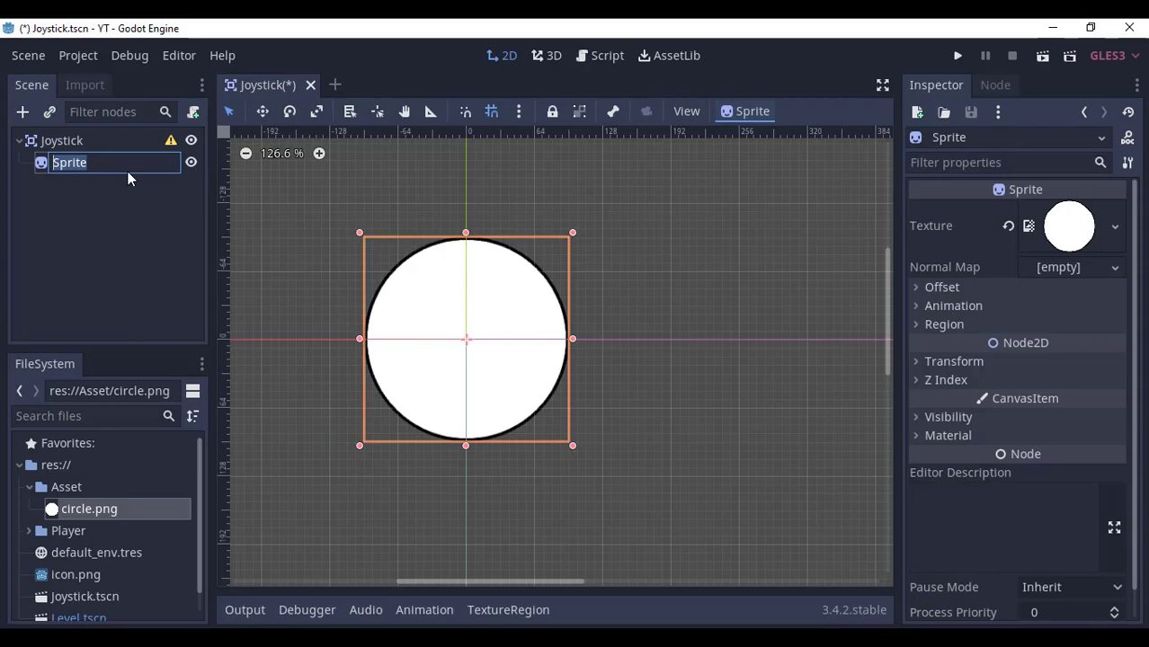
{"action": "left_click", "coordinate": [22, 112]}
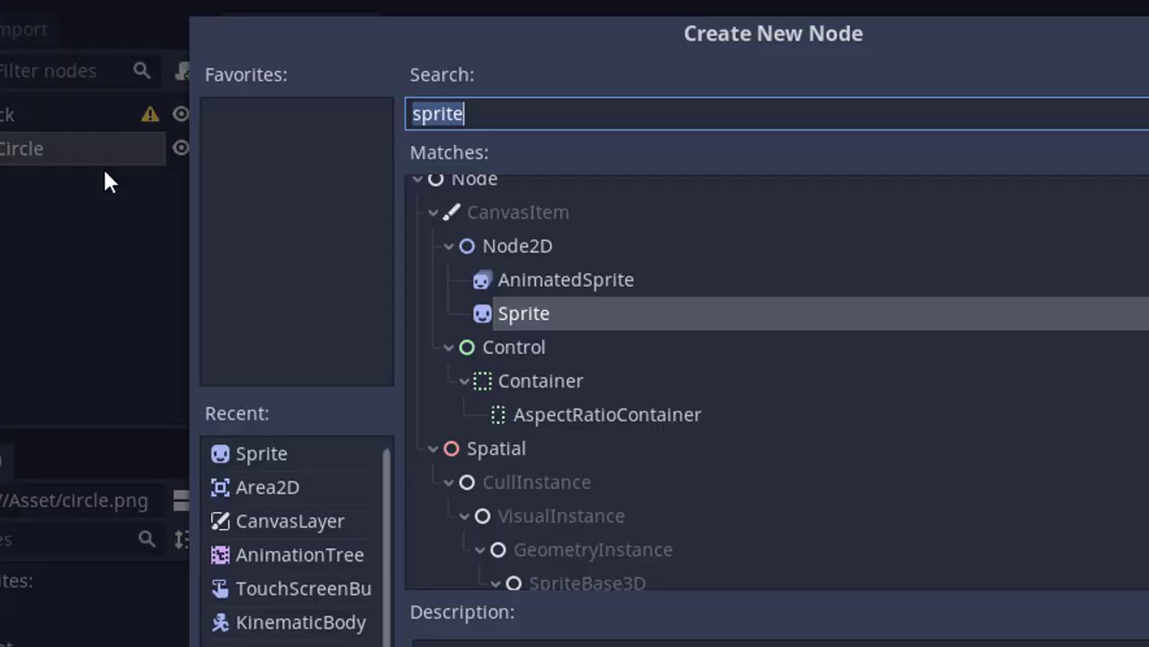
{"action": "double_click", "coordinate": [523, 313]}
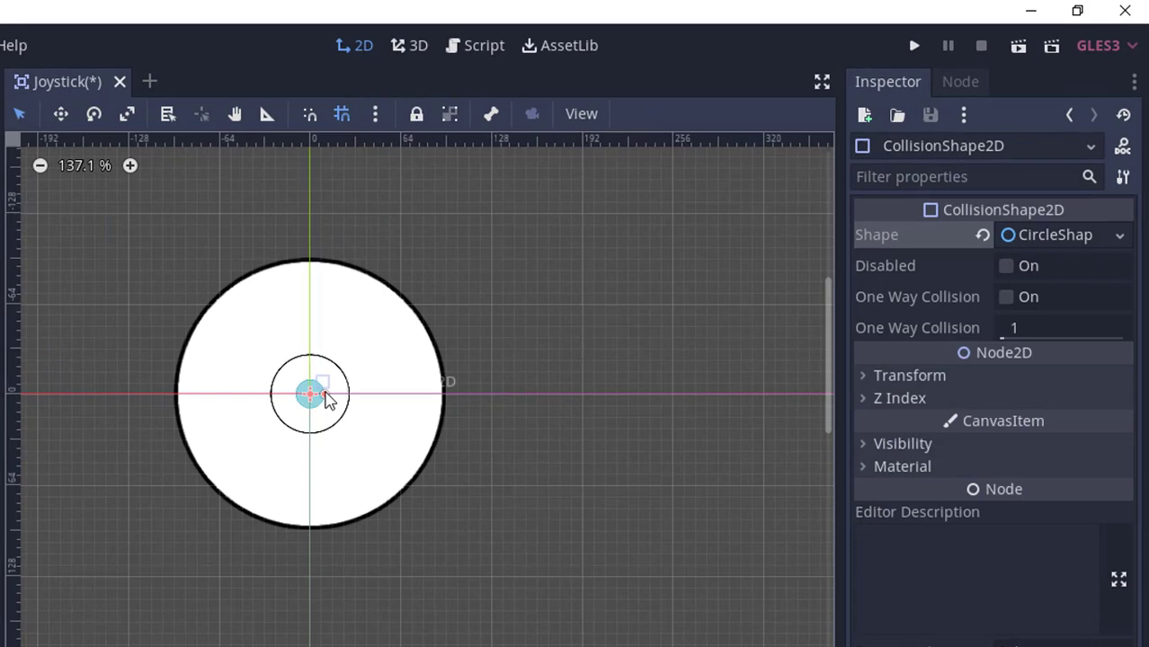
- Add a CollisionShape2D with a new CircleShape2D centred on the big circle
{"action": "left_click", "coordinate": [474, 45]}
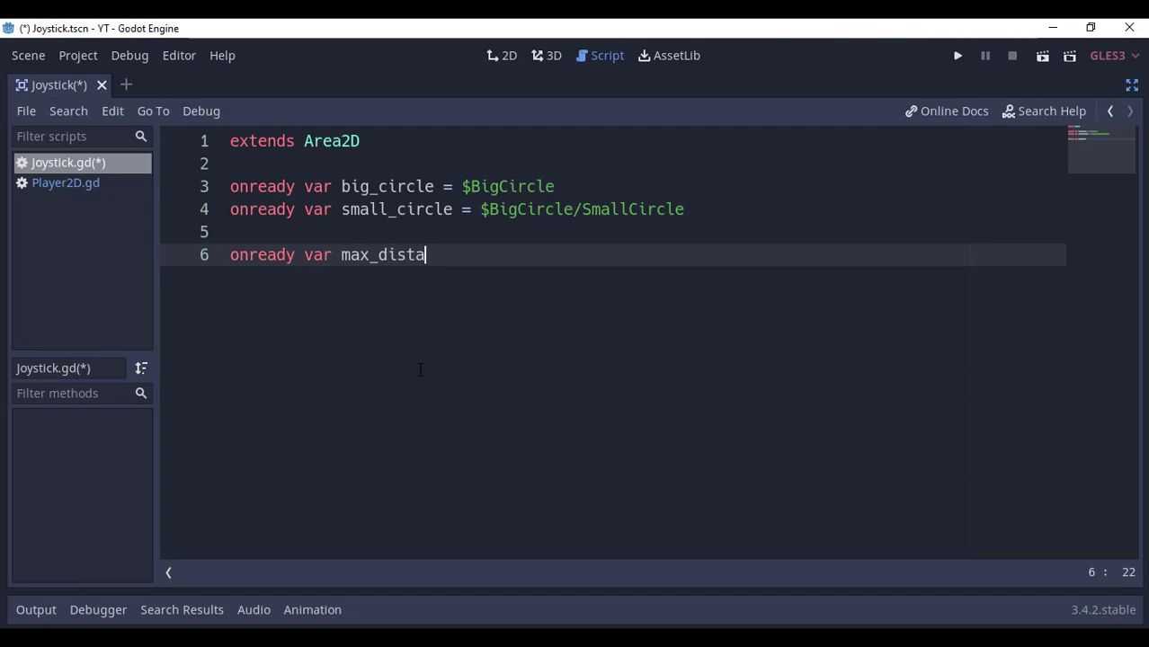
- Declare max_distance from $CollisionShape2D.shape.radius in Joystick.gd
{"action": "type", "text": "nce = $CollisionShape2D.shape.radius"}
{"action": "type", "text": "if "}
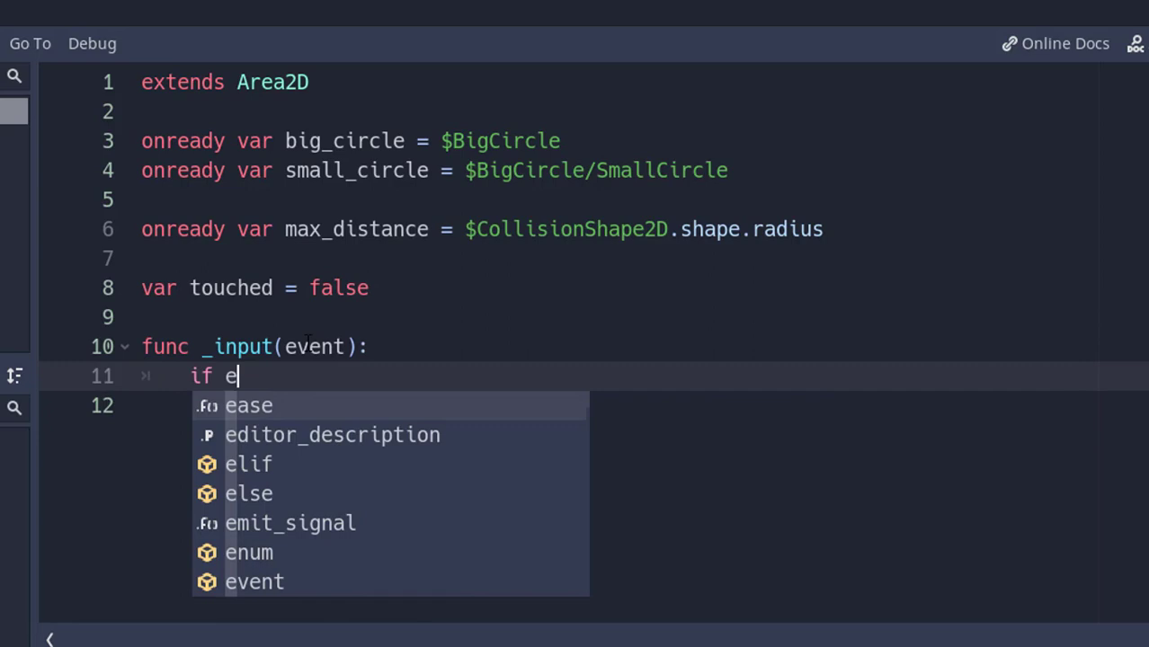
- Write _input to set touched within max_distance of an InputEventScreenTouch, else recentre the small circle
{"action": "type", "text": "event is InputEventScreenTouch:"}
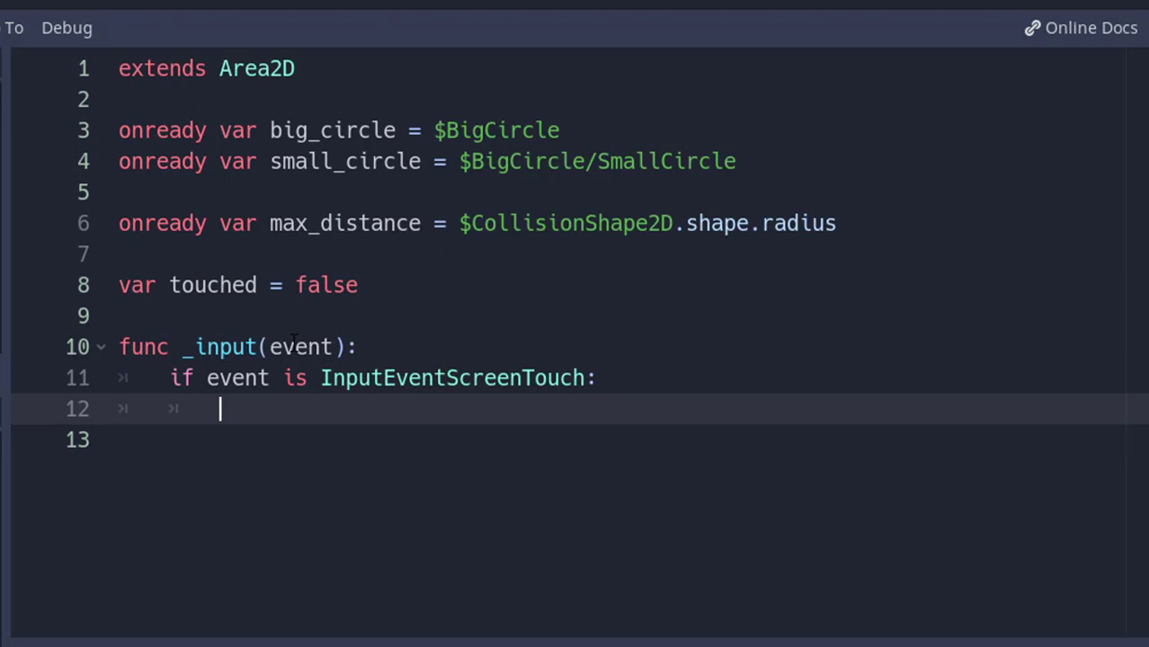
{"action": "type", "text": "var distance = event.position.distance_to(big_circle.global_position"}
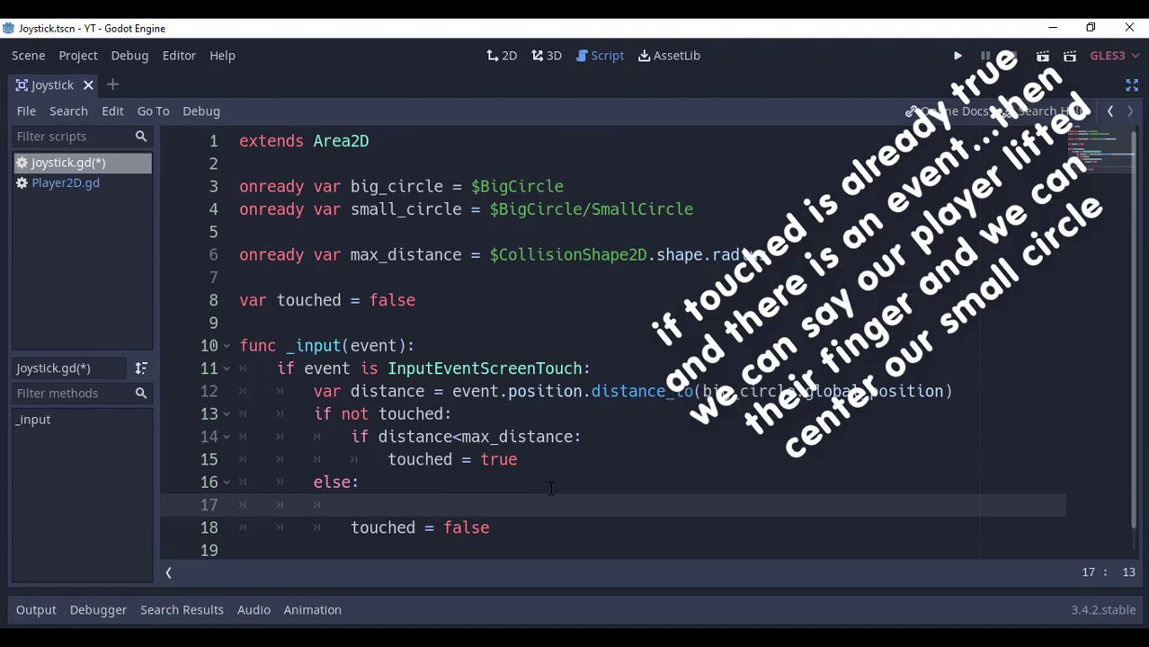
{"action": "left_click", "coordinate": [956, 55]}
{"action": "type", "text": "small_circle.position = Vector2(0,0"}
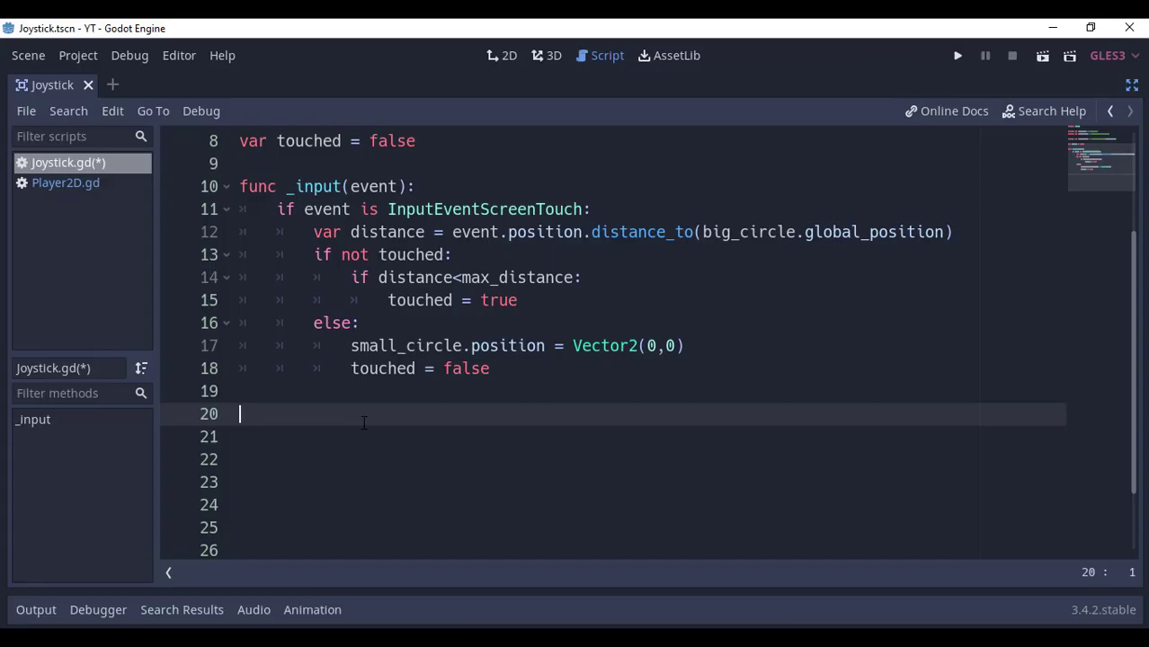
- Add _process(delta) moving small_circle to get_global_mouse_position() while touched, then save
{"action": "type", "text": "func _process(delta):"}
{"action": "left_click", "coordinate": [614, 460]}
{"action": "type", "text": "small_circle.global_position = get_global_mouse_position()"}
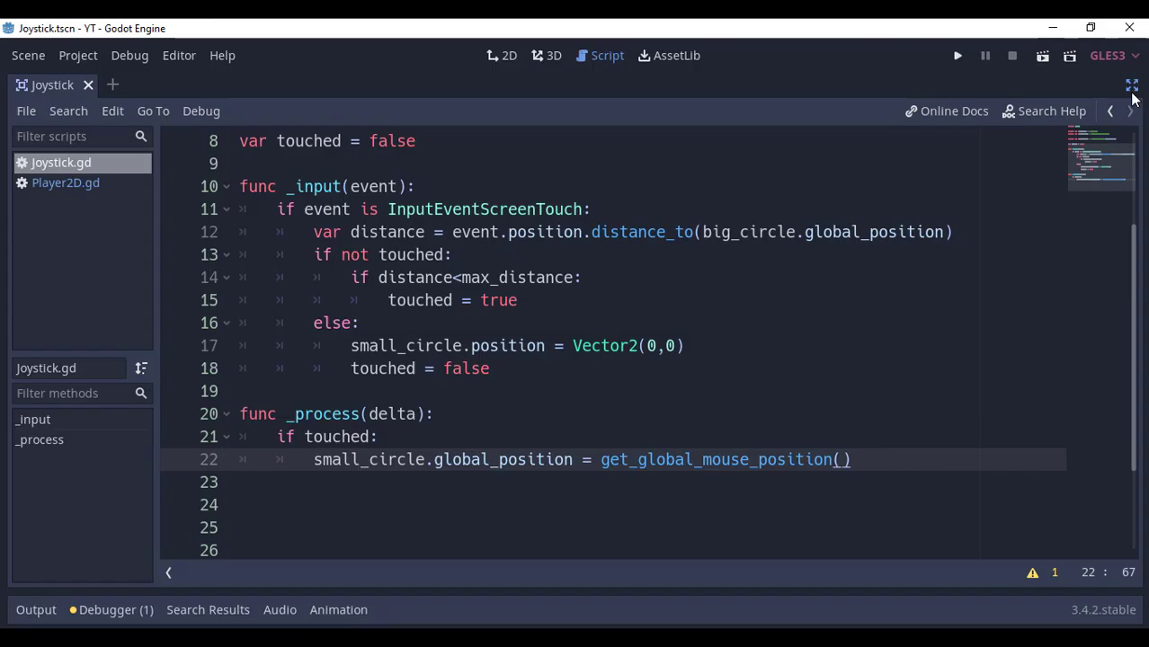
{"action": "left_click", "coordinate": [1132, 84]}
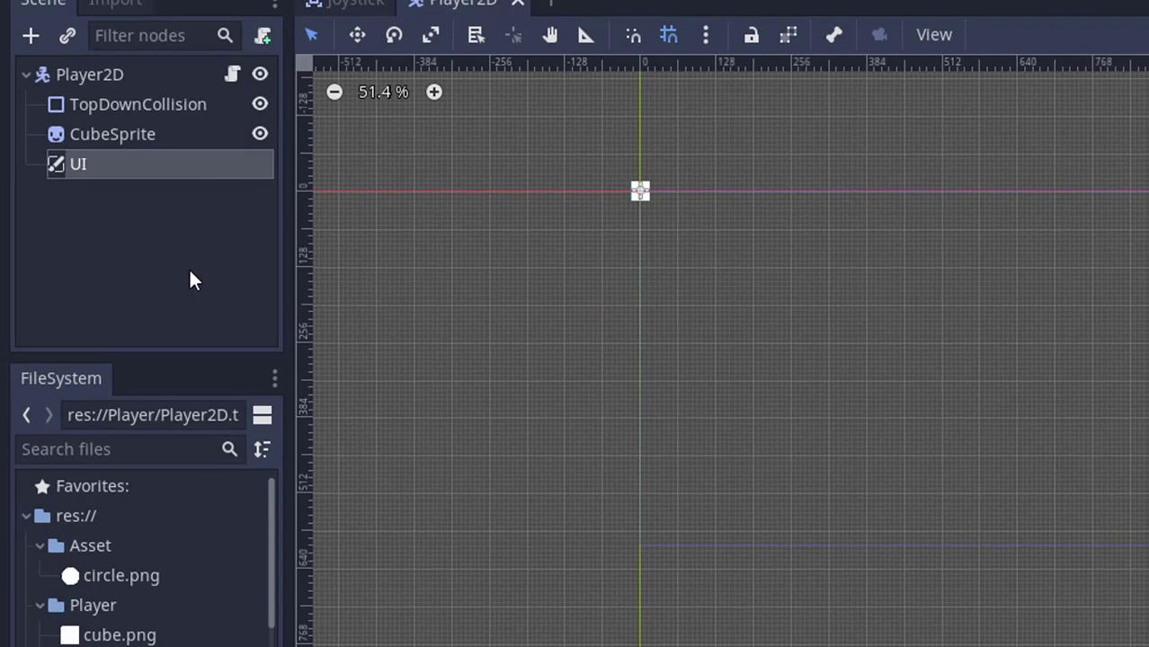
- Select the UI CanvasLayer node in the Player2D scene to hold the joystick
{"action": "left_click", "coordinate": [957, 55]}
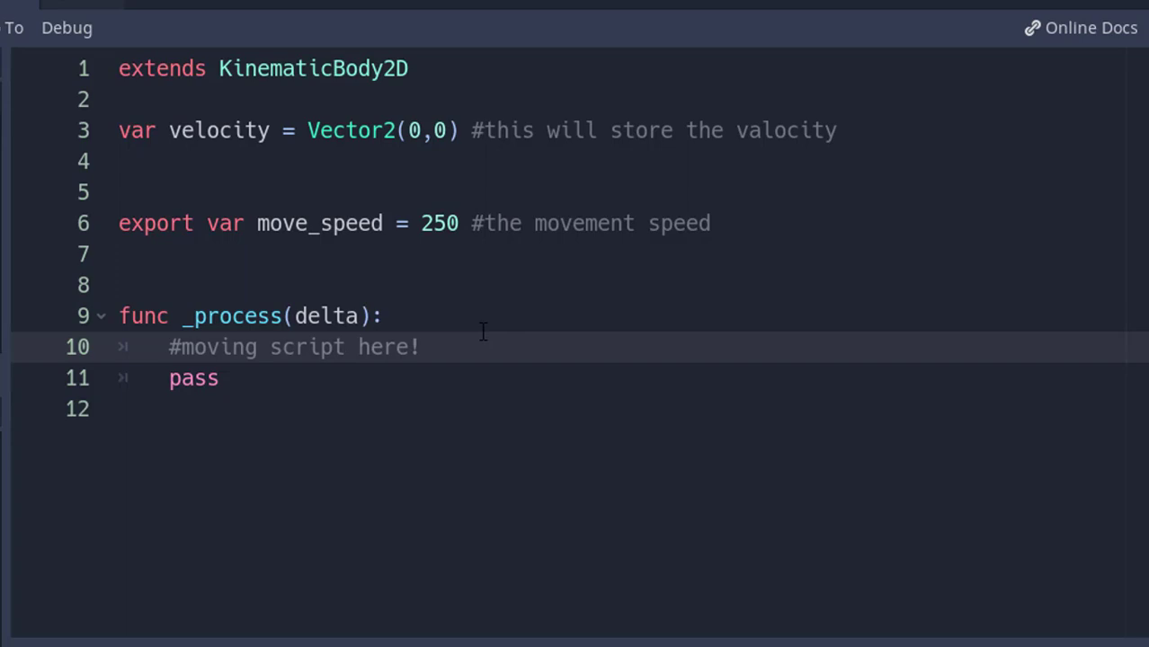
- Set velocity = $UI/Joystick.get_velo() in _process and begin the move_and_slide call
{"action": "type", "text": "velocity = $UI/Joystick.get_velo()"}
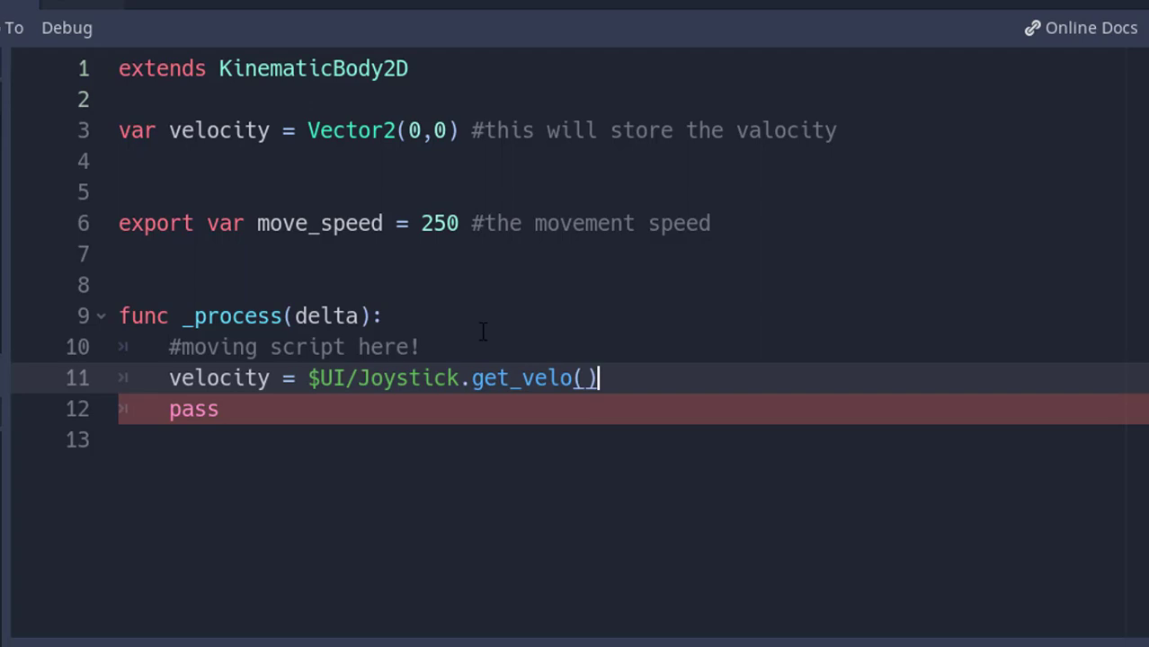
{"action": "type", "text": "move_an"}
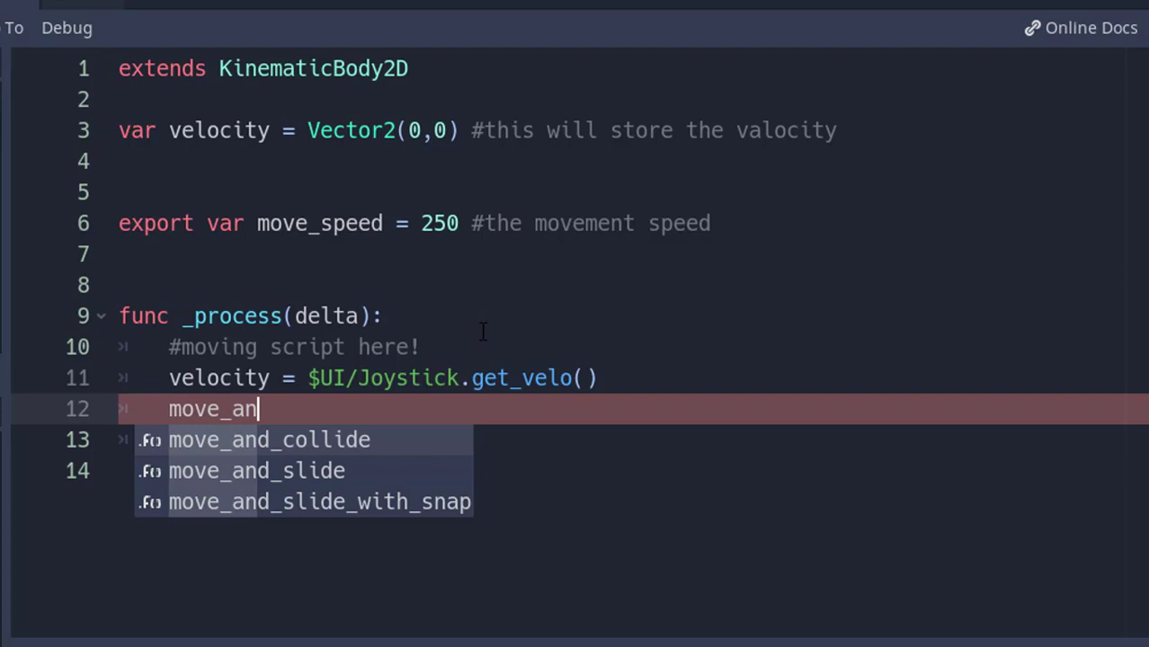